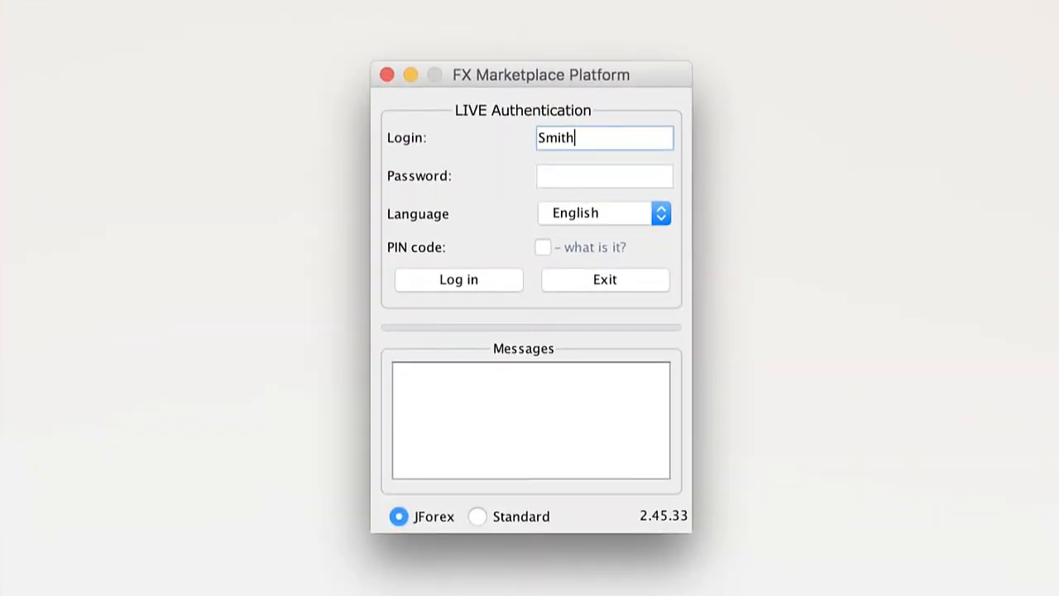
# Step: Enter the password for user Smith and enable the PIN code option
pyautogui.click(543, 249)
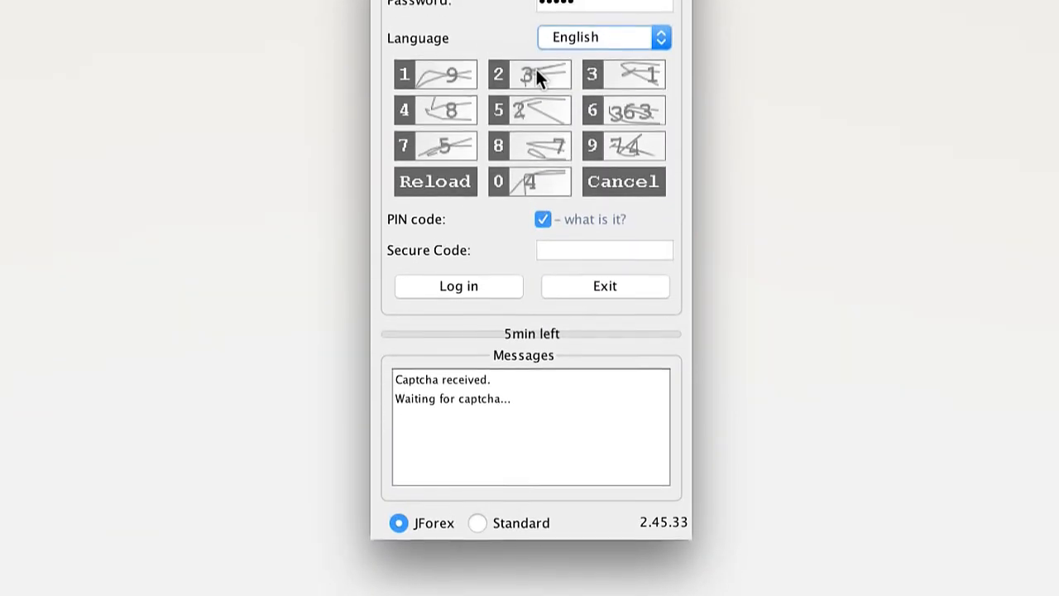
# Step: Activate the Secure Code field beneath the captcha keypad for code entry
pyautogui.click(604, 249)
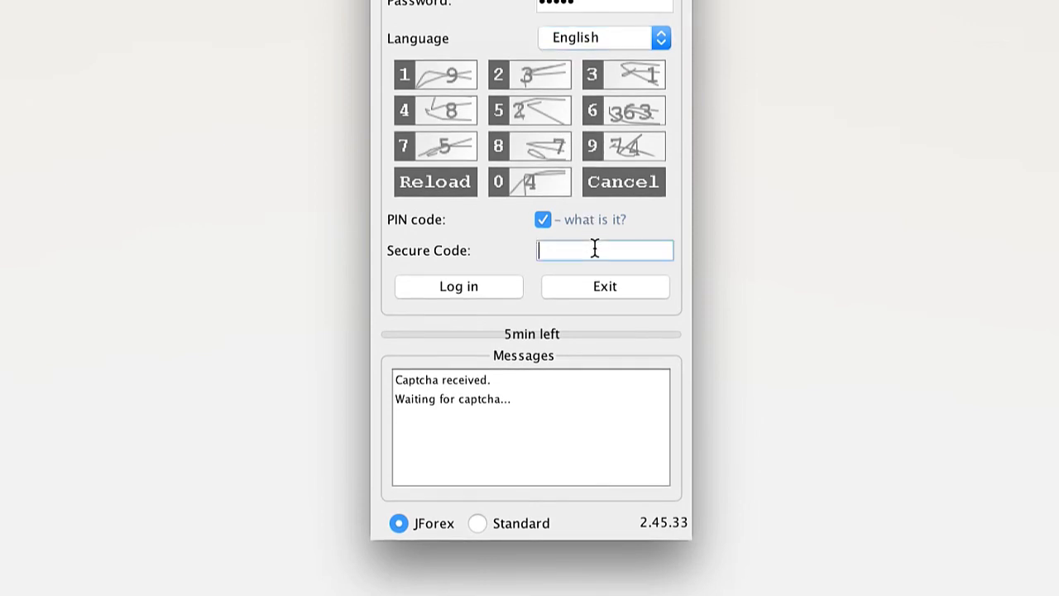
pyautogui.moveTo(753, 275)
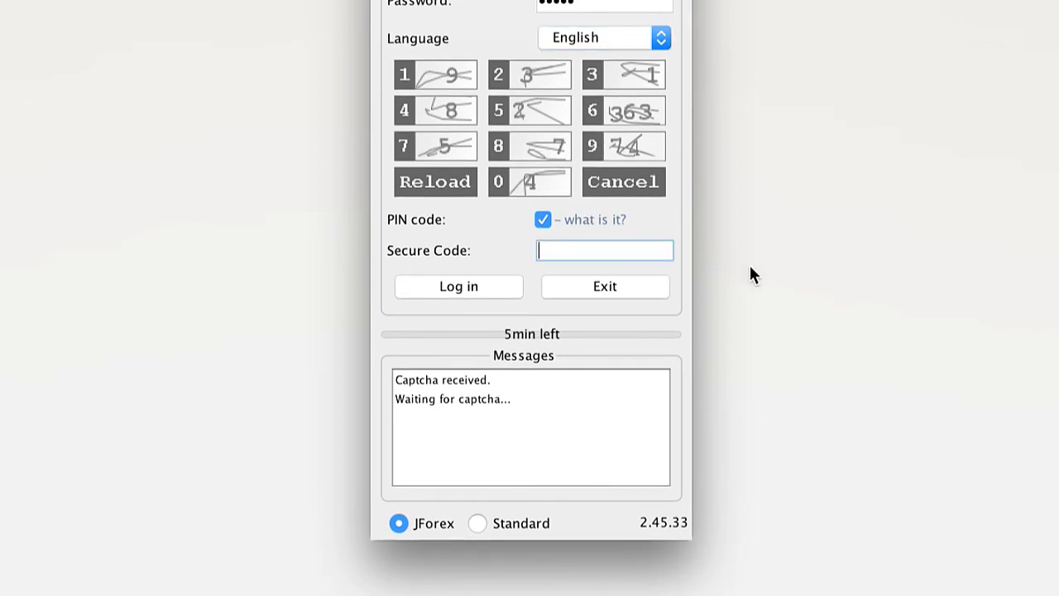